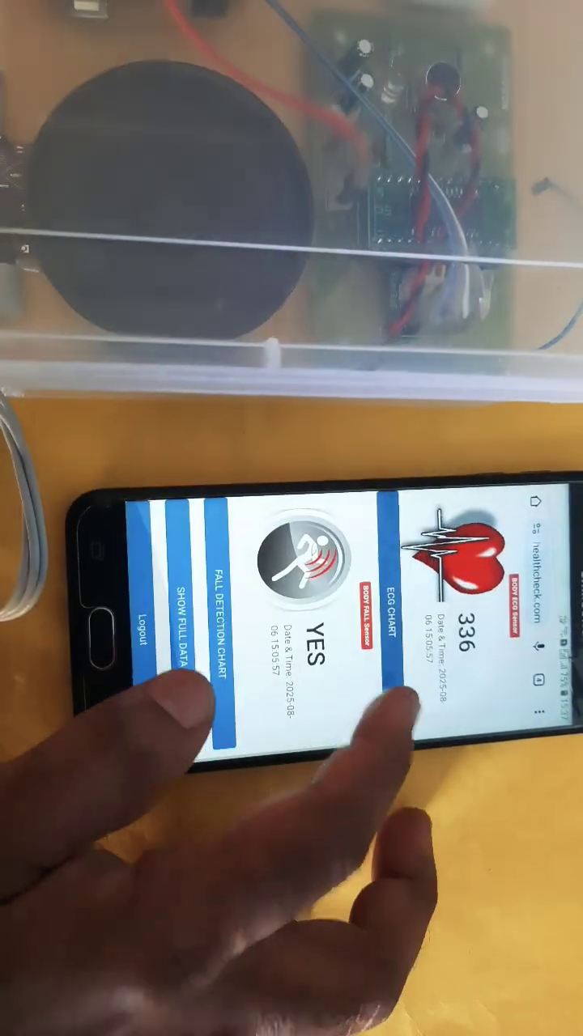
Step: Scroll the SIM alert thread to the latest BACK FALLEN, Over Temperature, Temp=48 and LEFT FALLEN texts
{"action": "left_click", "coordinate": [180, 636]}
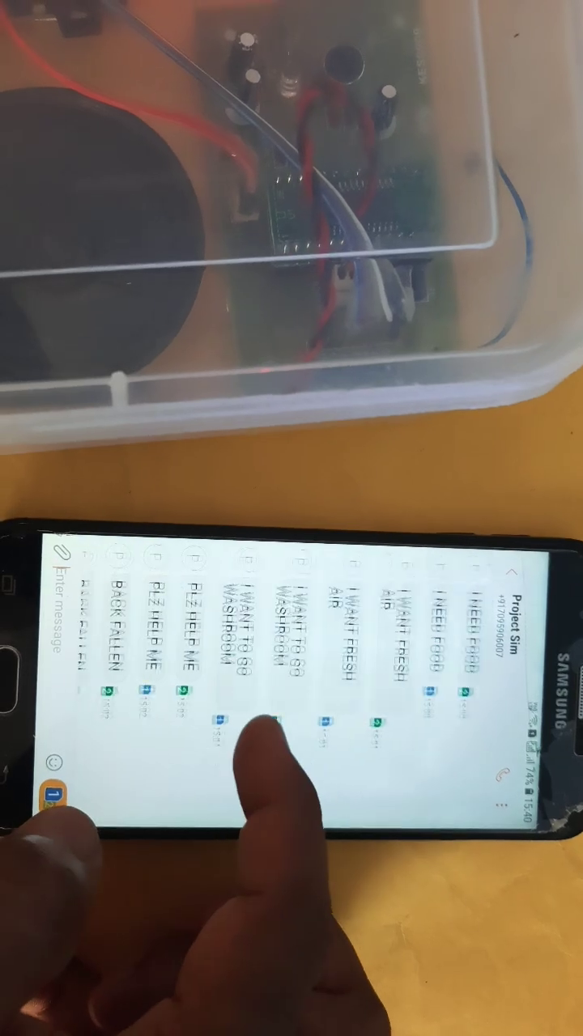
{"action": "scroll", "scroll_direction": "down", "scroll_amount": 3}
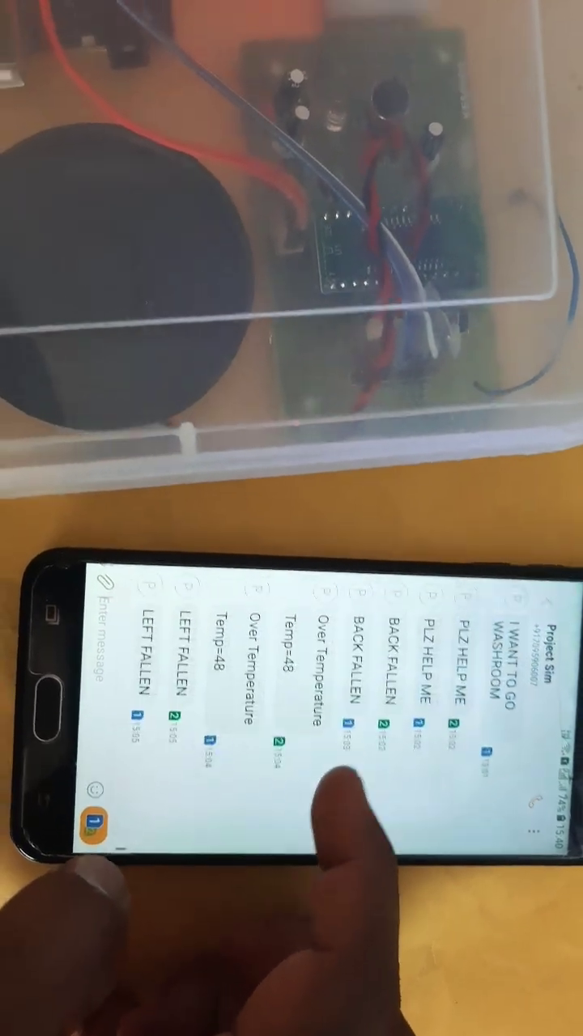